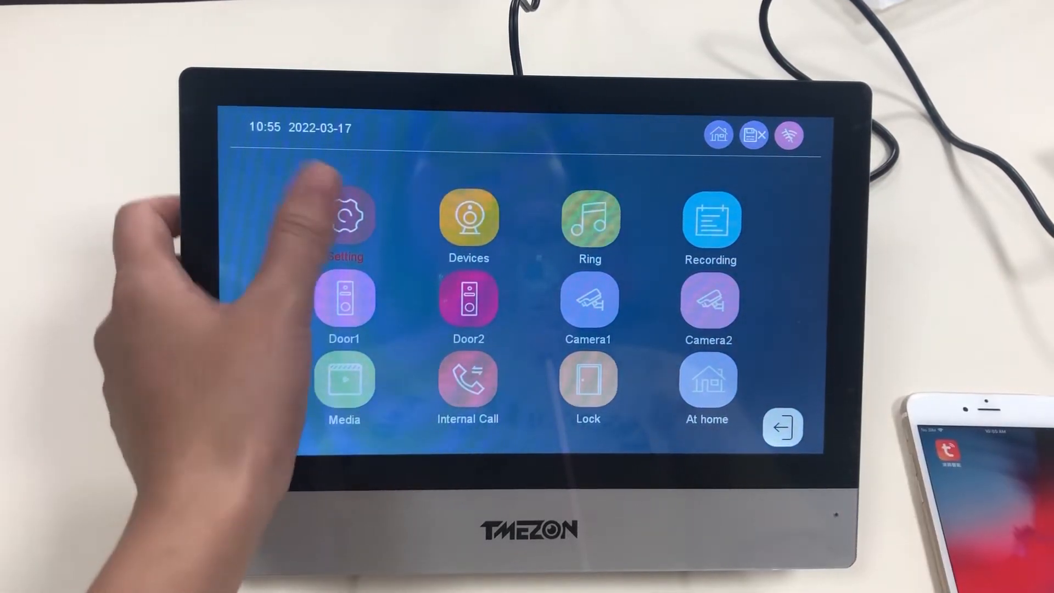
Set Net pairing Mode to AP Mode in Network settings and confirm the monitor restart
click(345, 227)
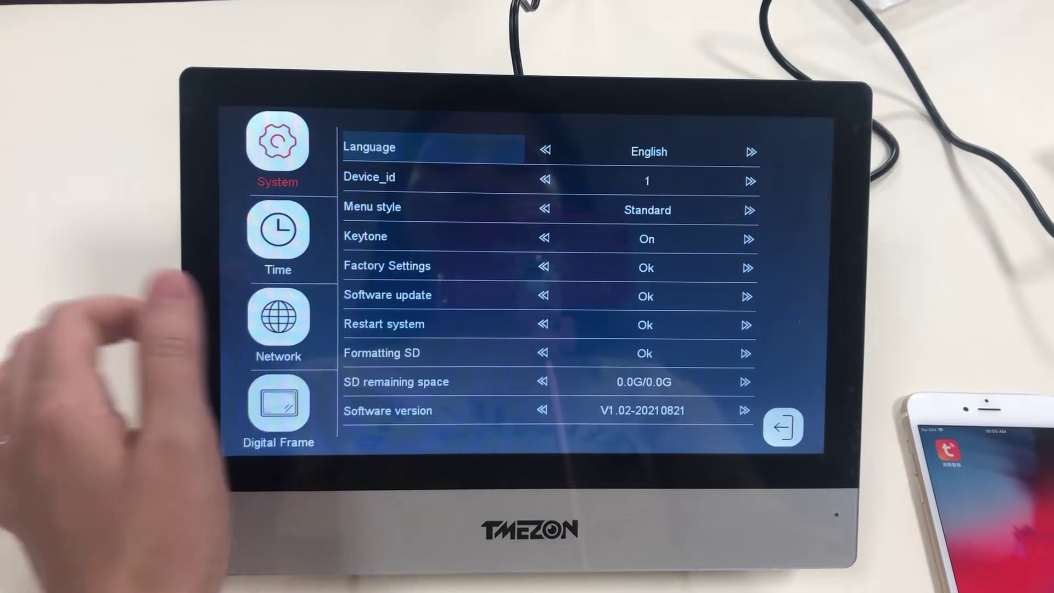
click(278, 319)
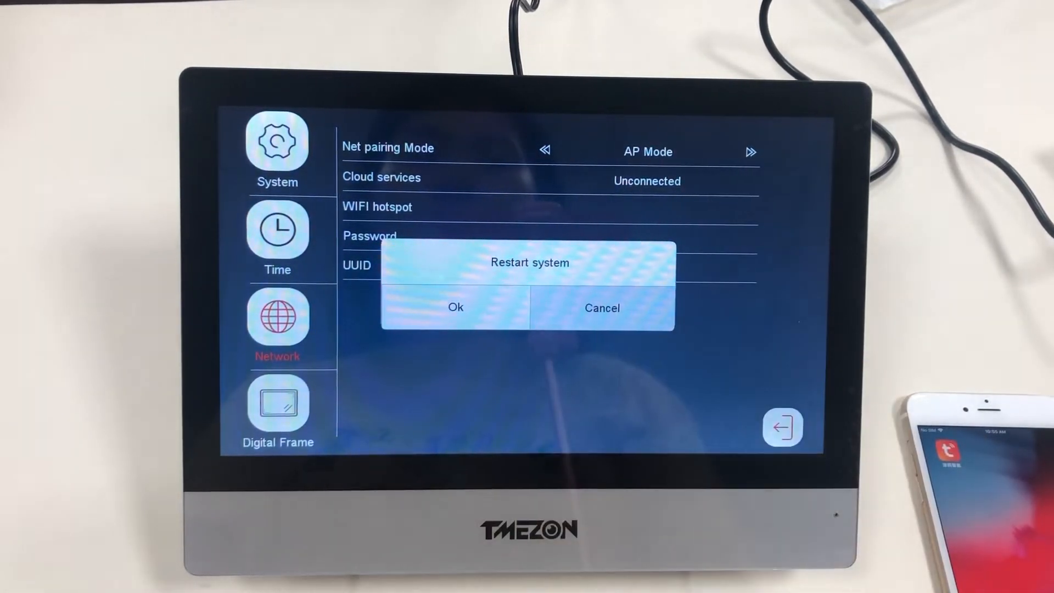
click(456, 308)
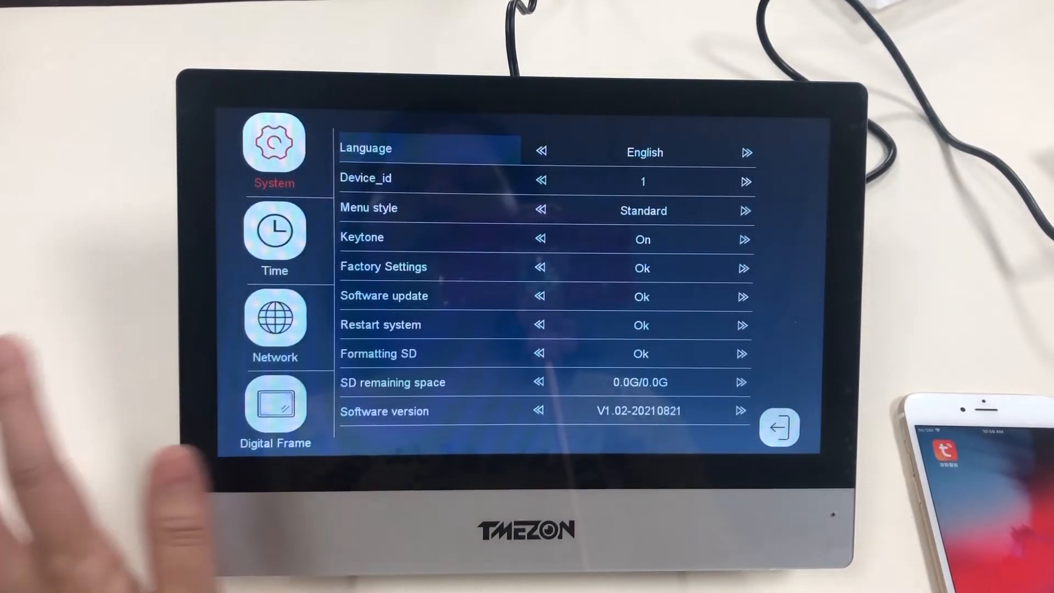
Reopen Network in the monitor's settings sidebar
click(275, 318)
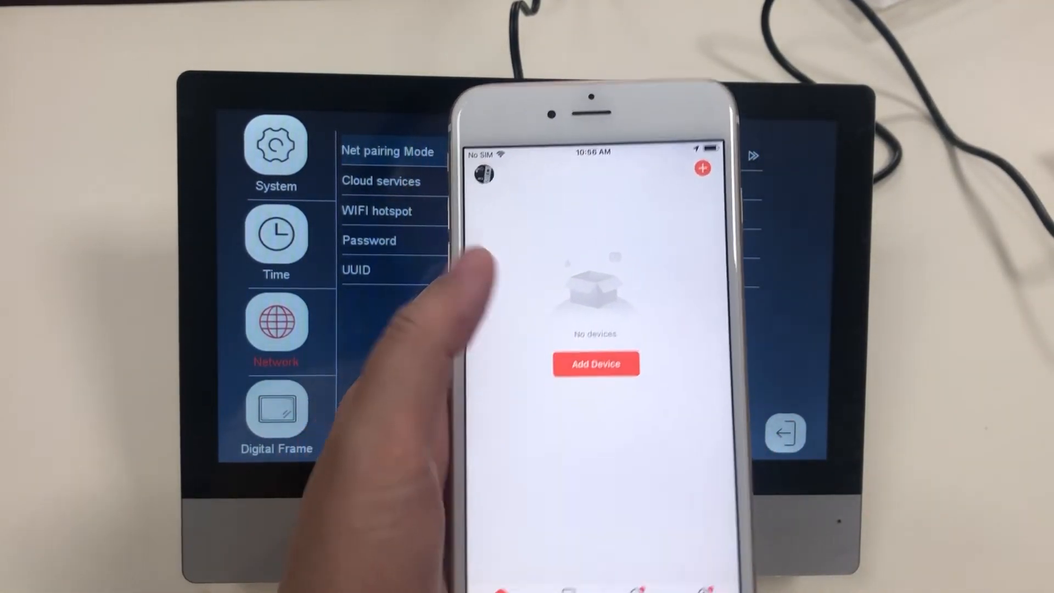
Start Add Device and tick 'Make sure the indicator is flashing quickly'
click(596, 364)
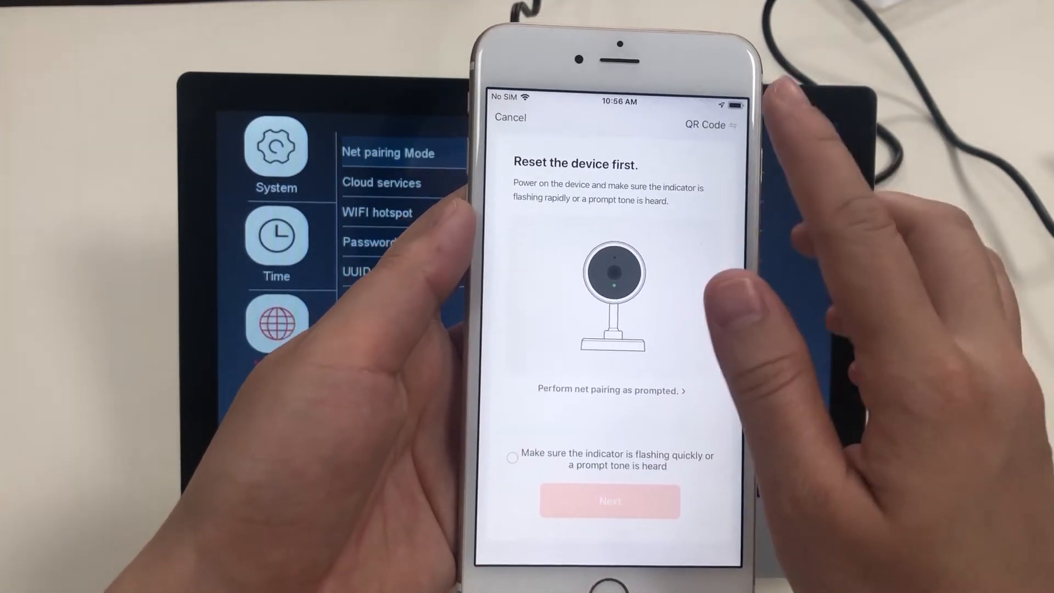
click(710, 125)
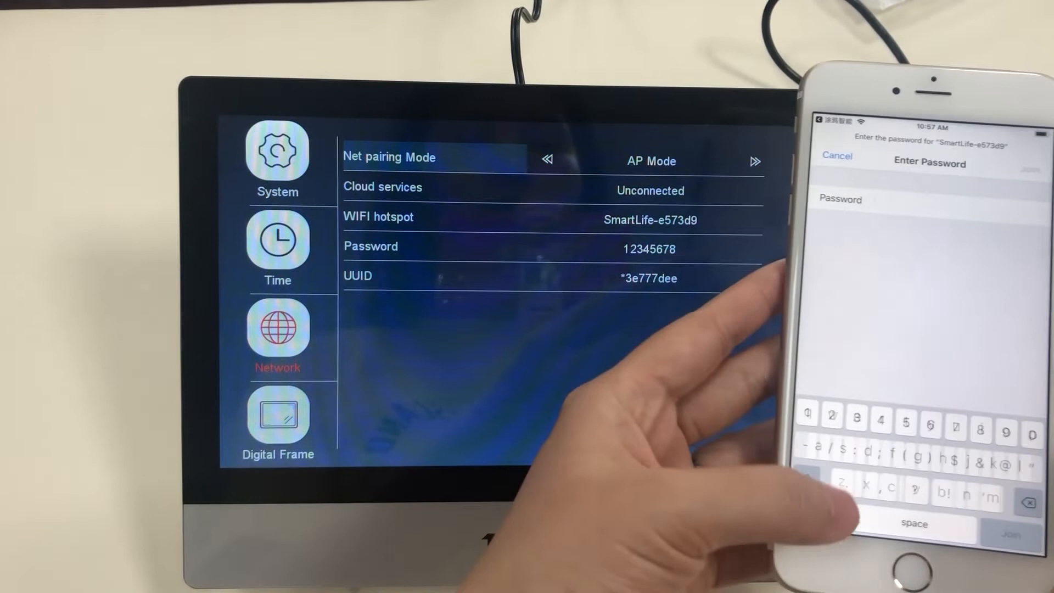
text(1)
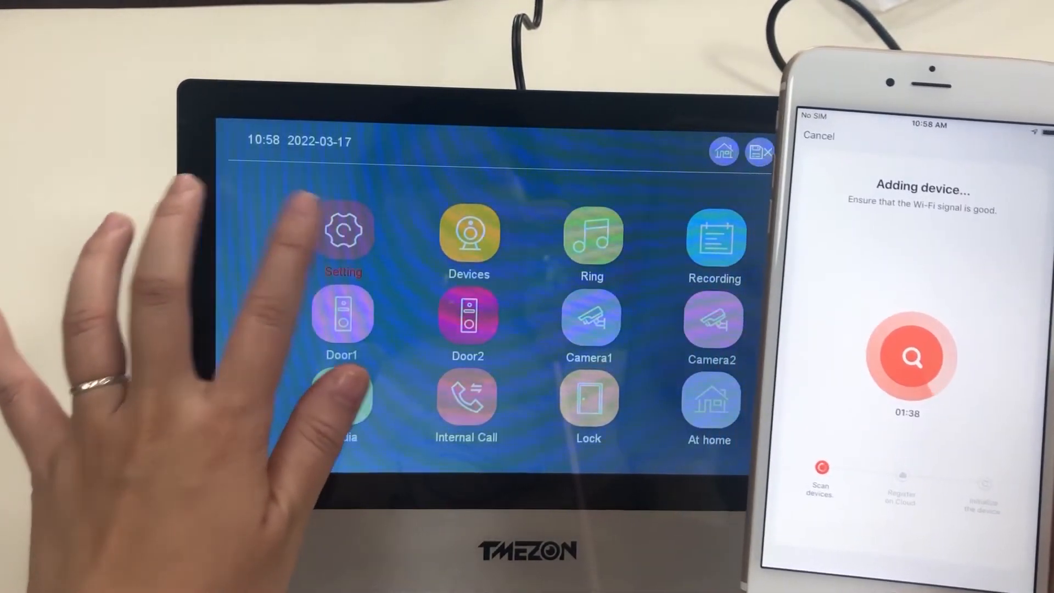
Wait on the Adding device screen while the monitor is scanned, registered and initialized
click(344, 231)
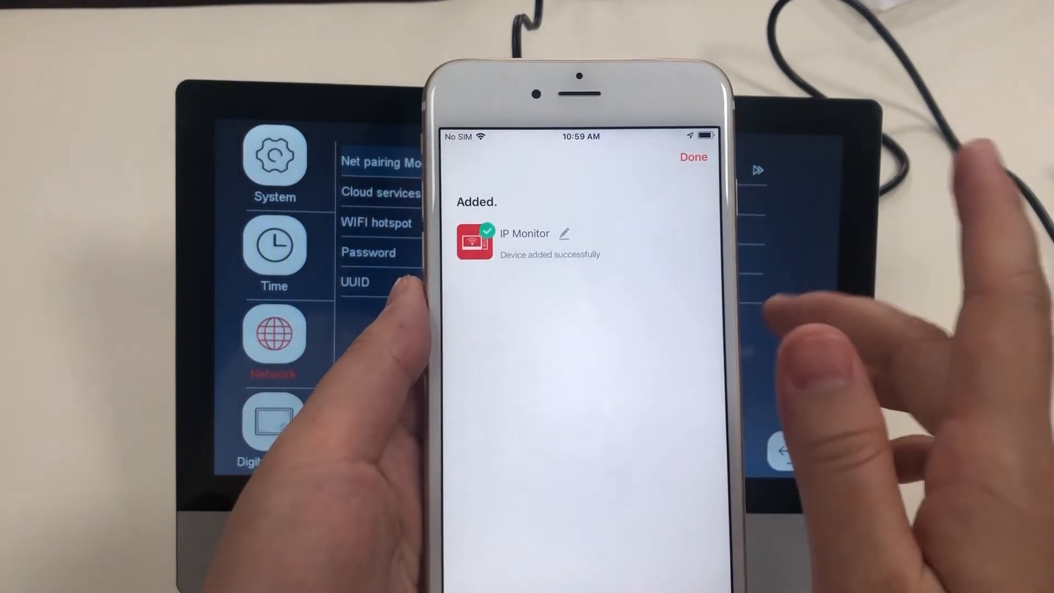
Confirm Done on the Added screen listing IP Monitor
click(693, 158)
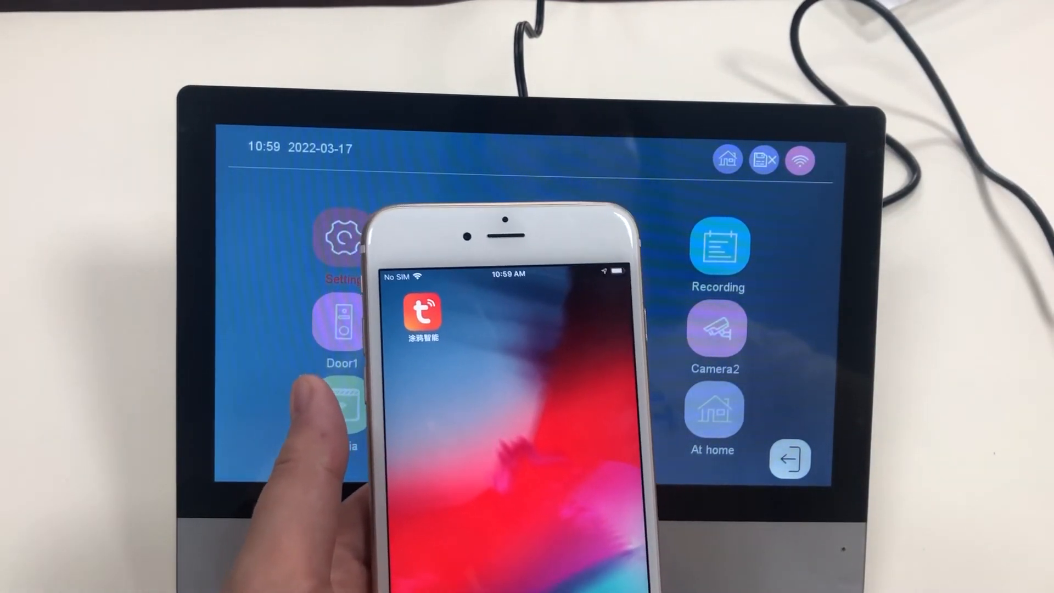
Launch Tuya Smart and select IP Monitor under All Devices while Door1's feed shows
click(338, 327)
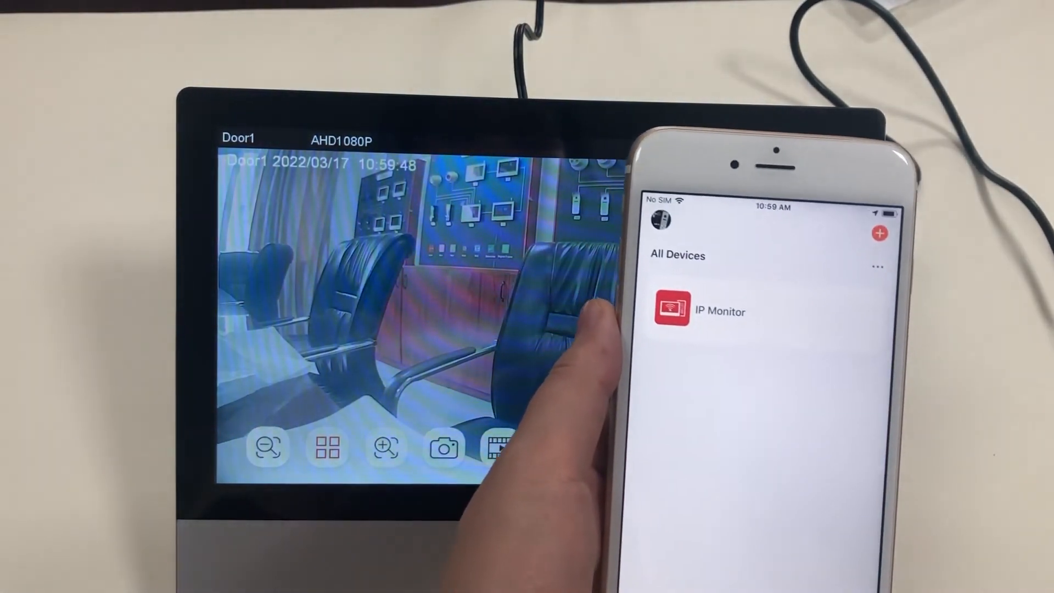
click(703, 312)
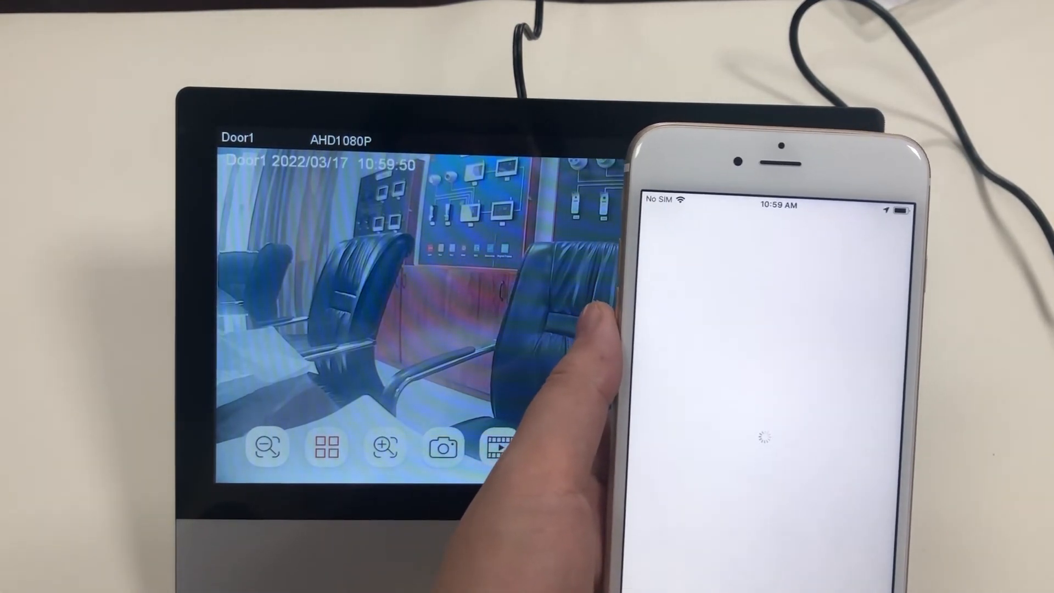